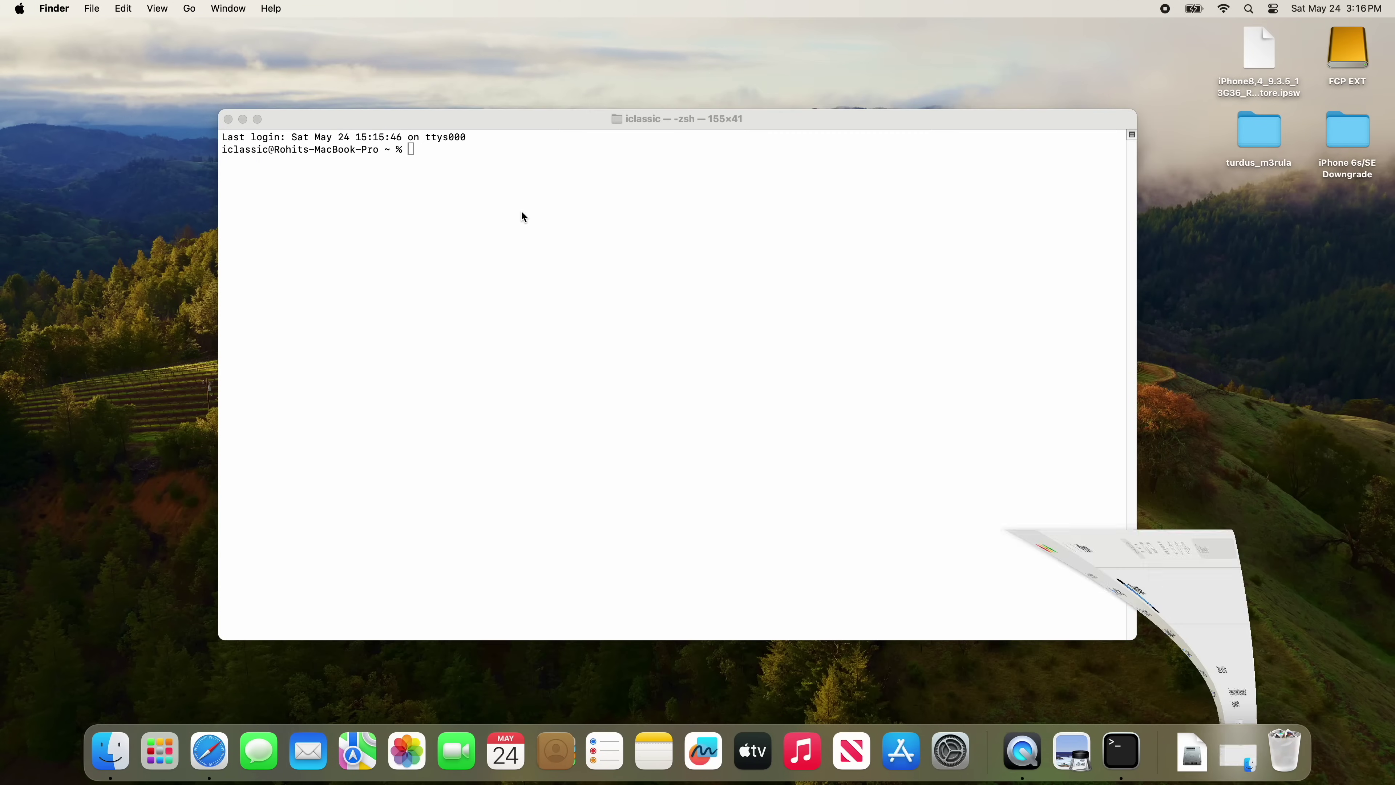
Run cd with the dragged-in turdus_m3rula Desktop folder path to enter that directory
text(cd)
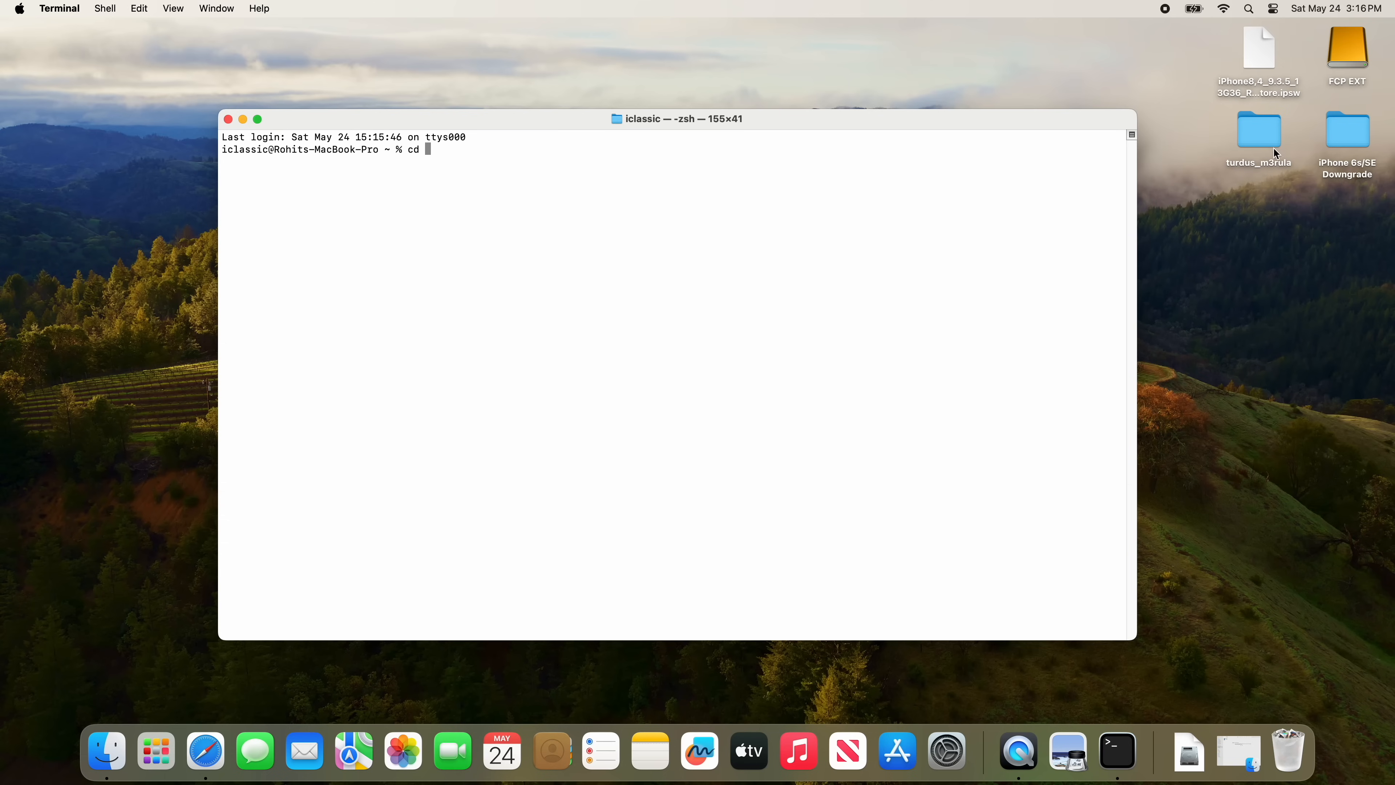
drag(1258, 130, 534, 148)
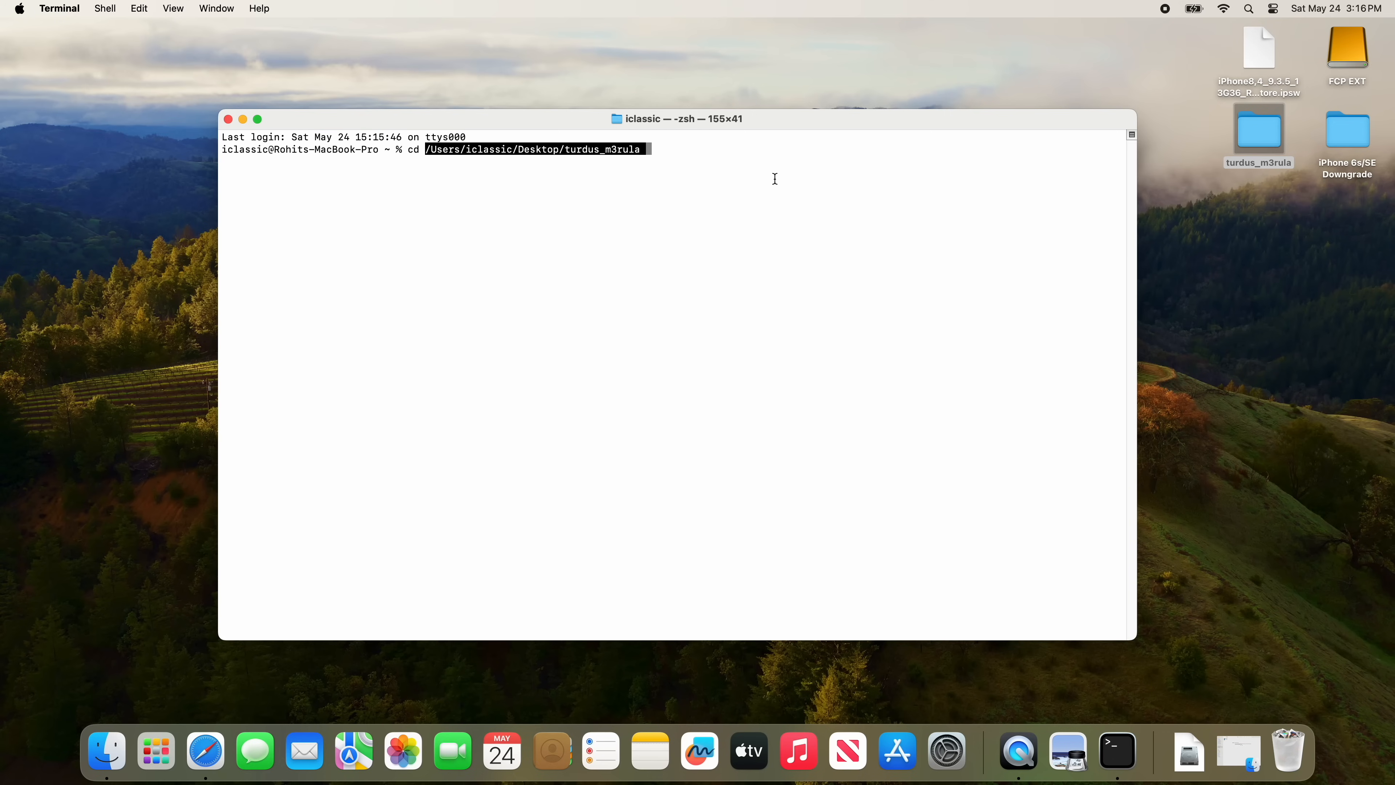
key(Return)
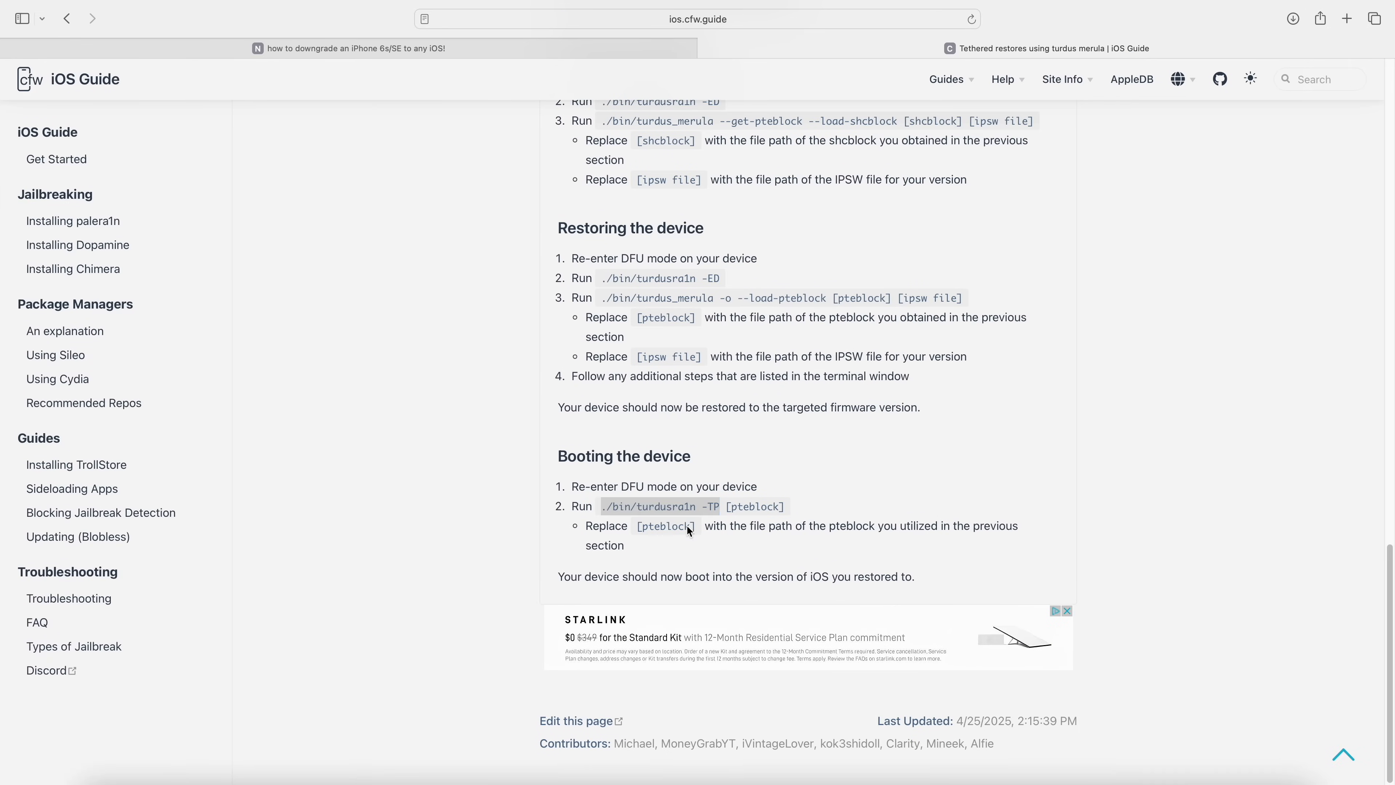
Select the ./bin/turdusra1n -TP command in the iOS Guide and copy it
double_click(618, 506)
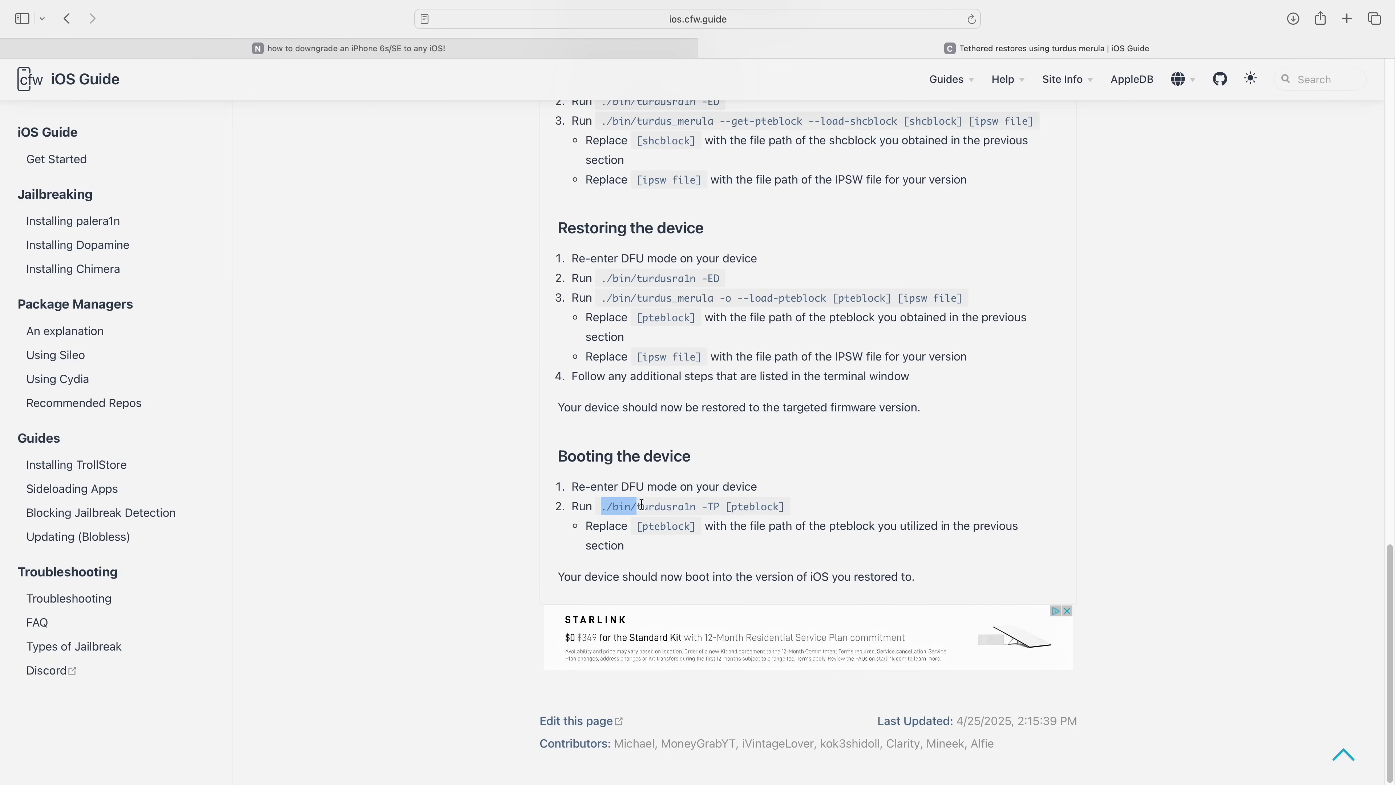
right_click(640, 505)
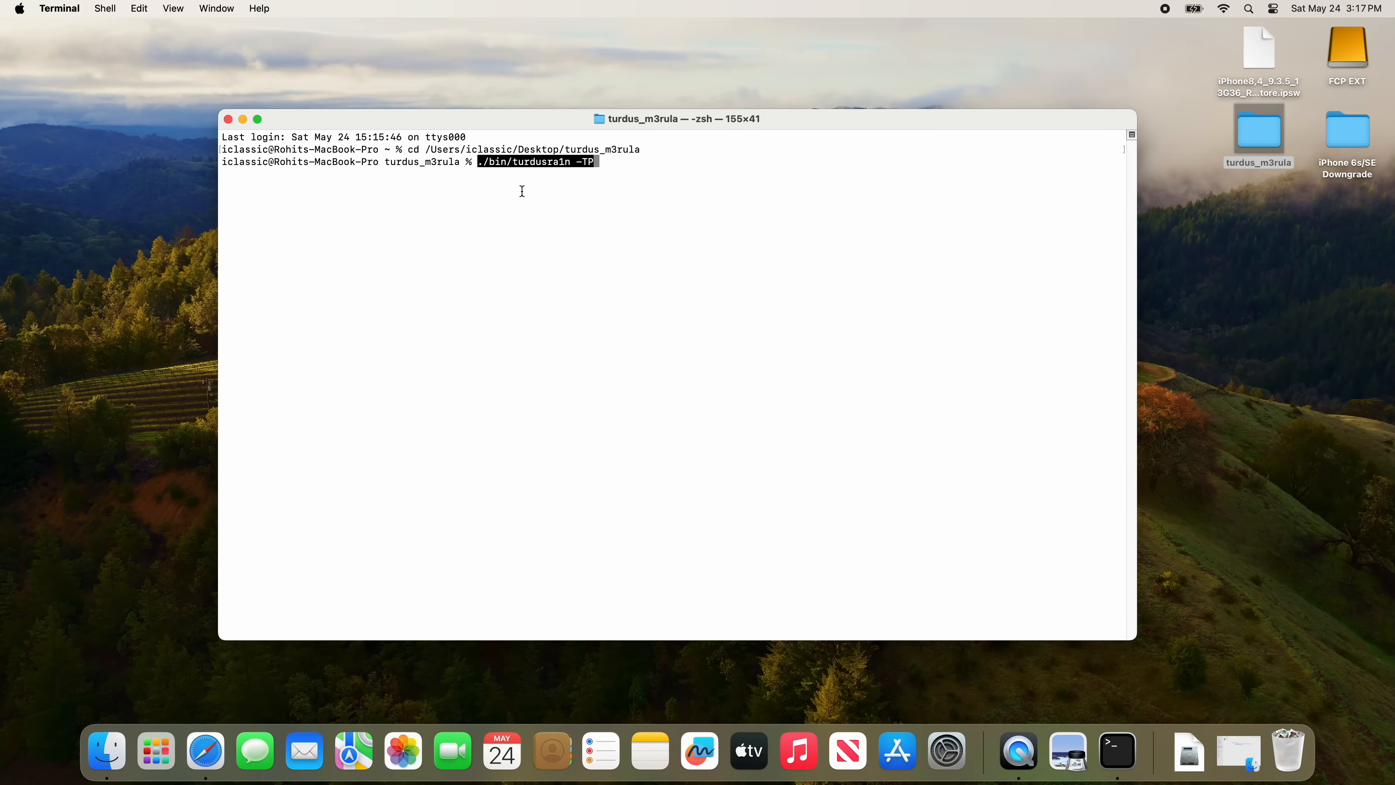
Browse in Finder to turdus_m3rula/block to reach the iPhone8,4 9.3.5 pteblock file
double_click(1259, 127)
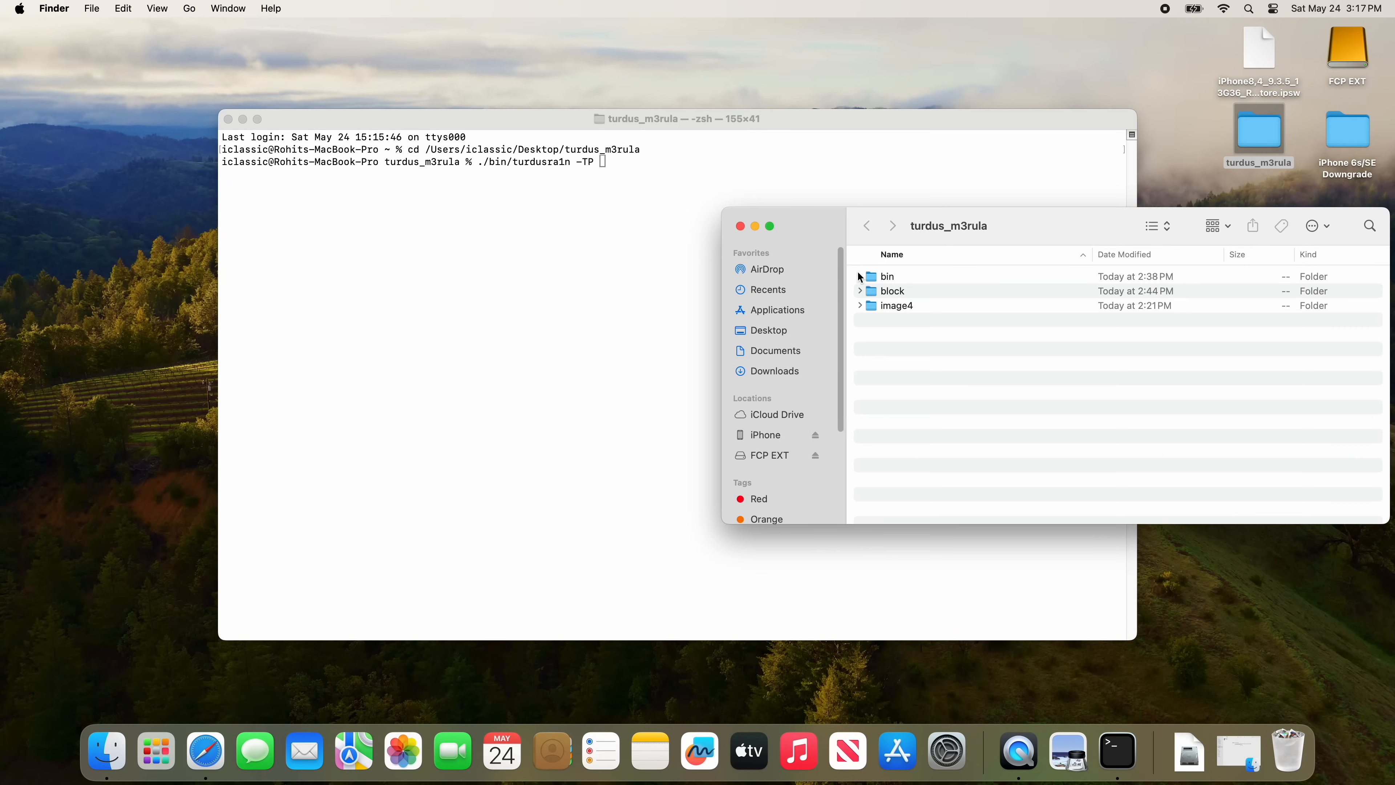
double_click(892, 290)
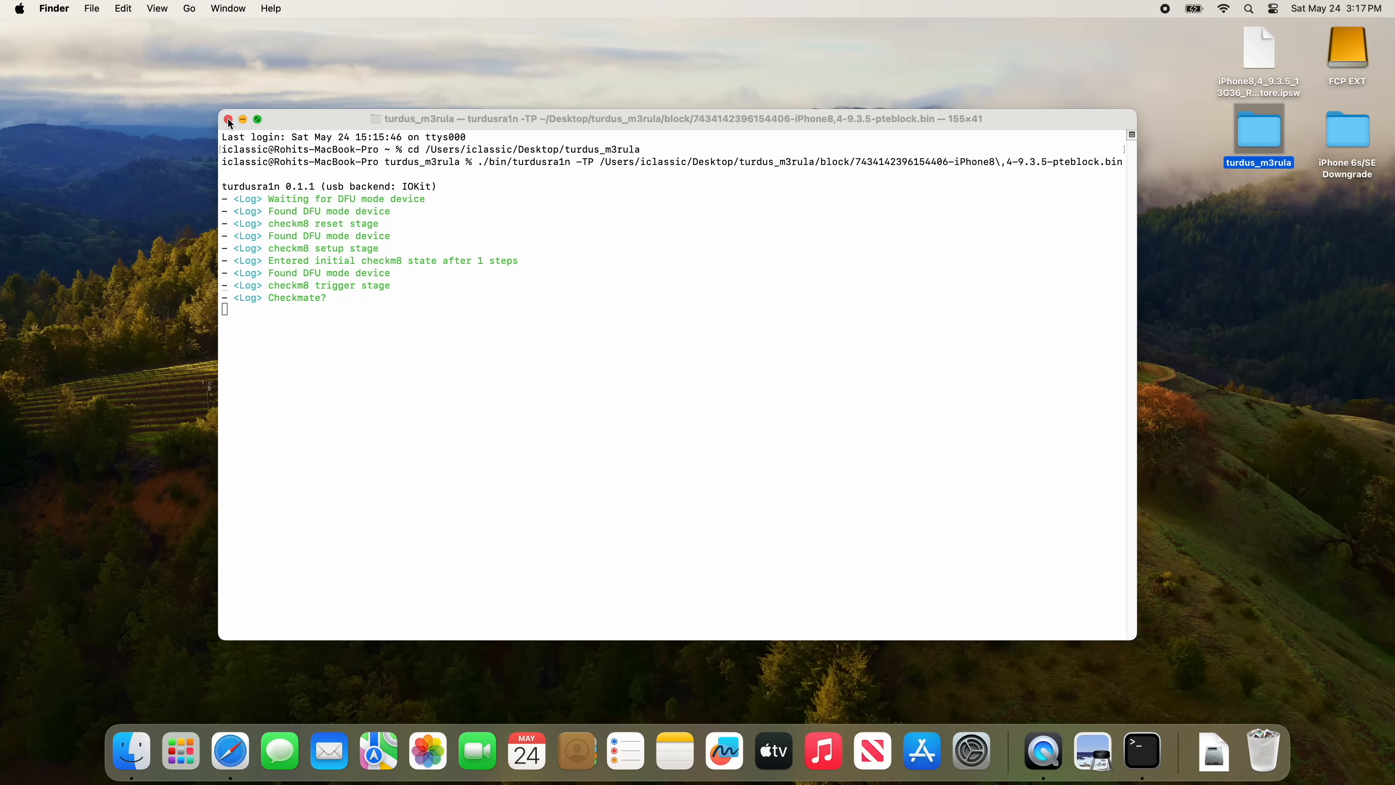
Close the window stalled at Checkmate? and confirm terminating the turdusra1n process
click(228, 119)
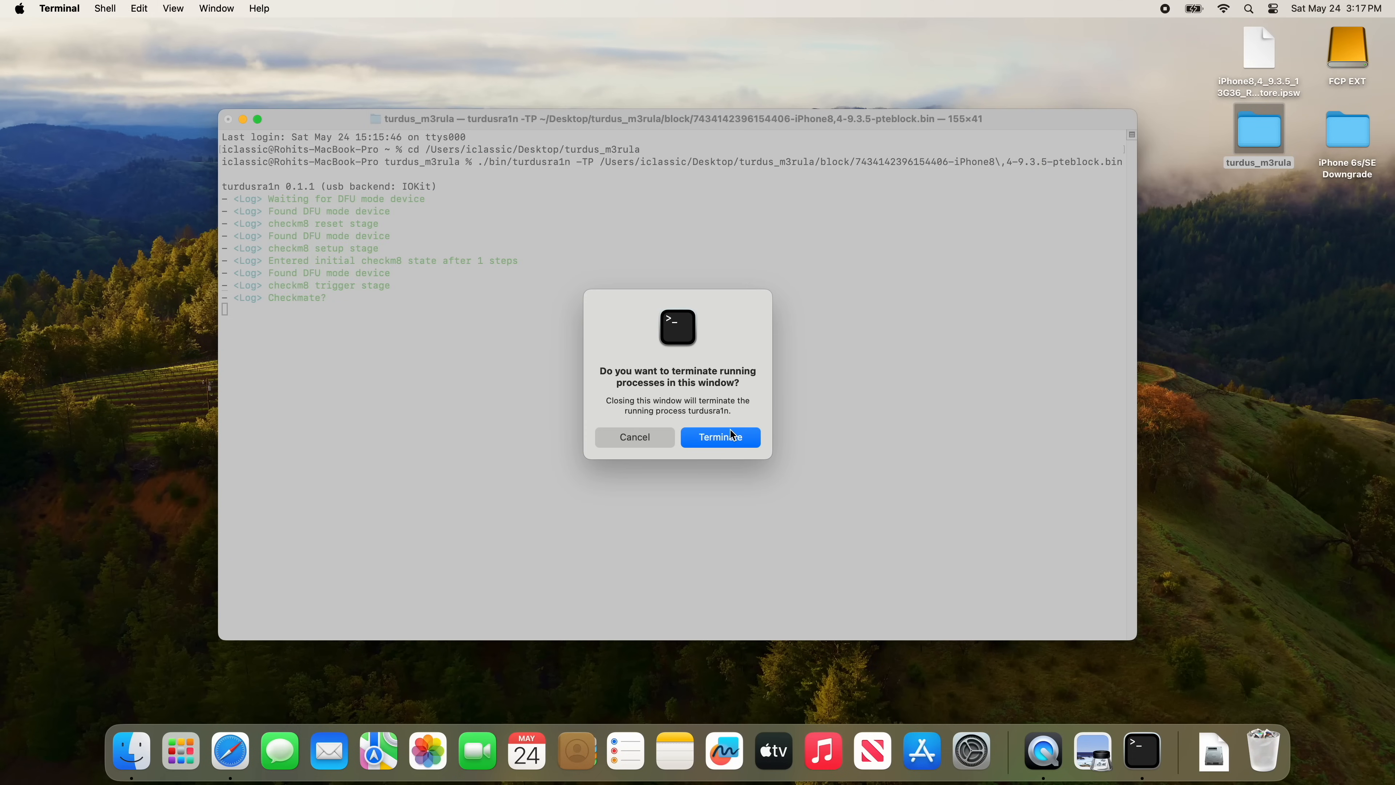
click(721, 437)
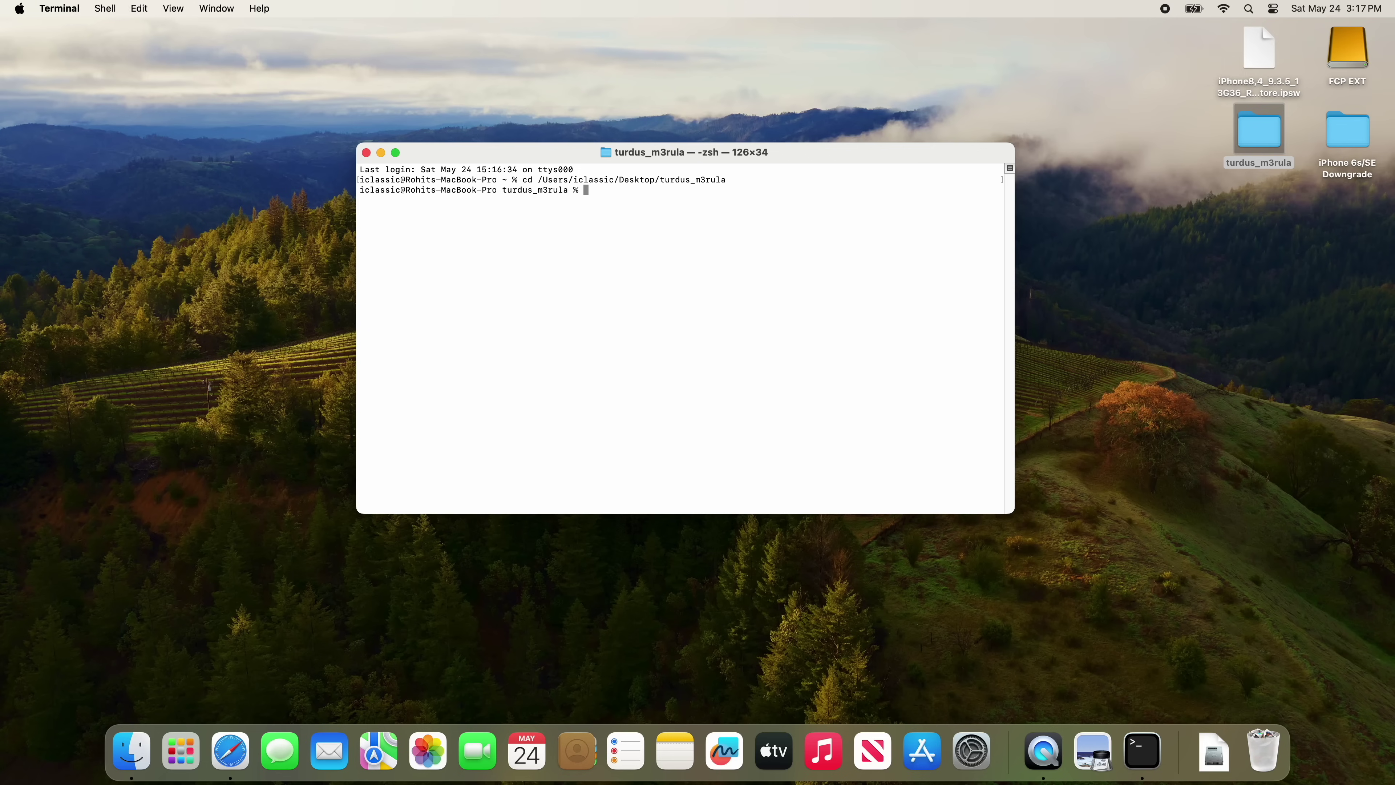
Run ./bin/turdusra1n -TP with the pteblock path so it waits for a DFU mode device
text(./bin/turdusra1n -TP)
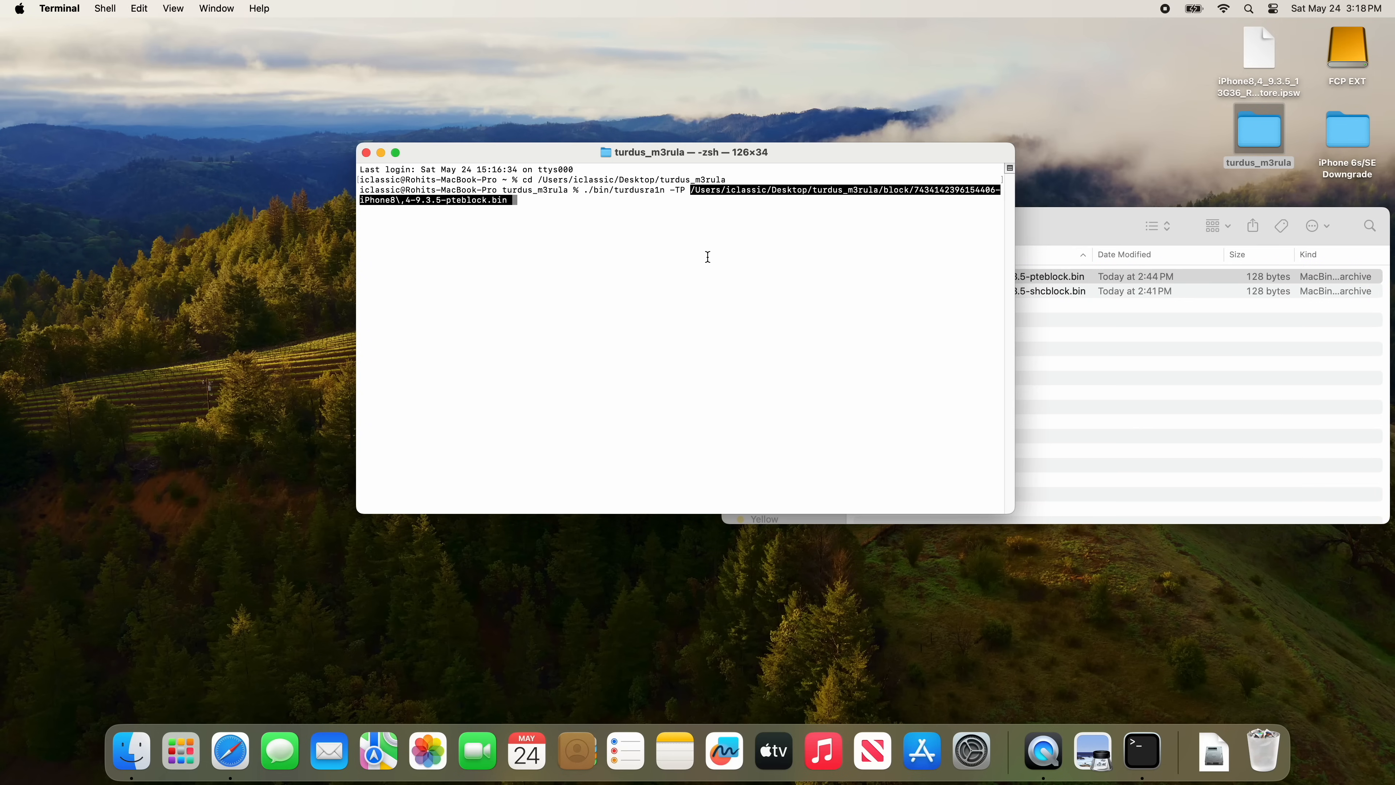
key(Return)
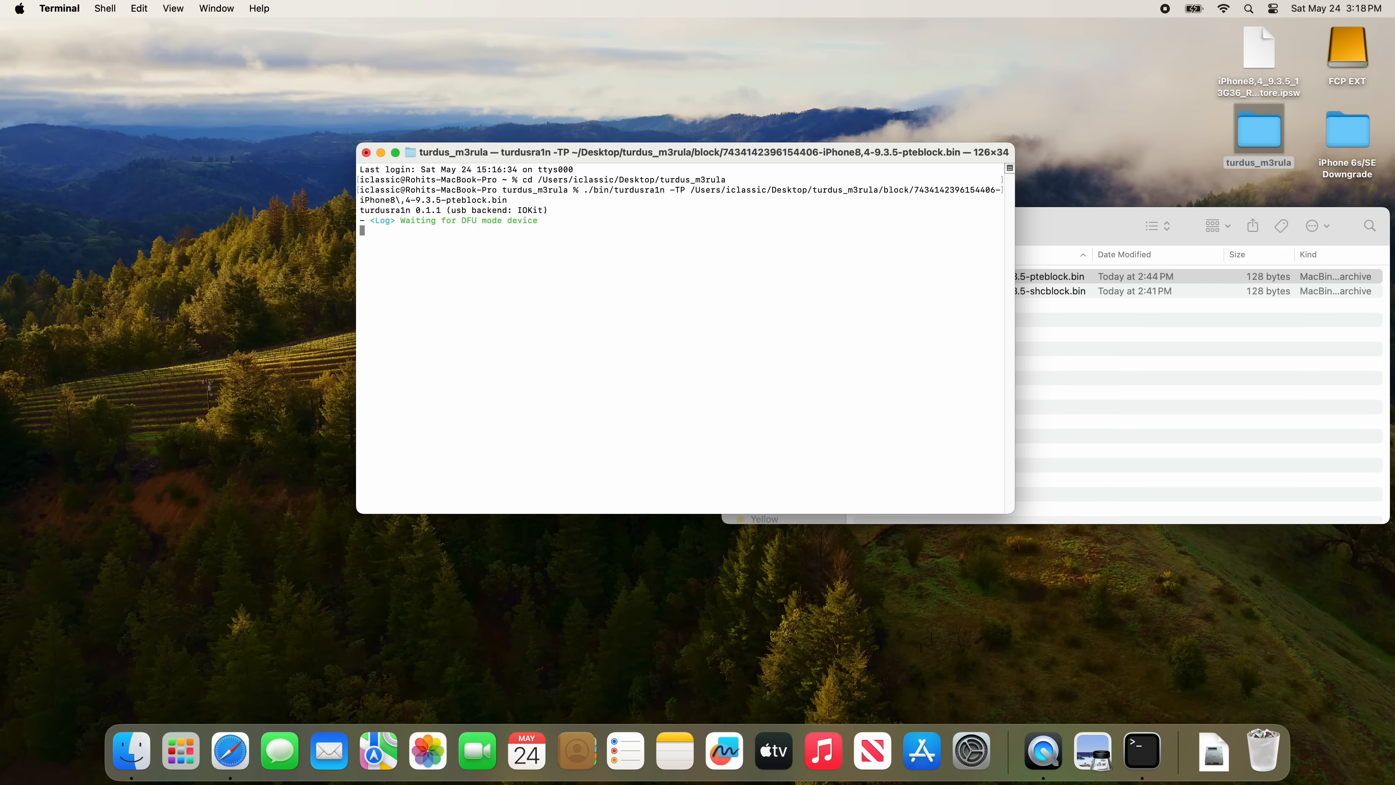